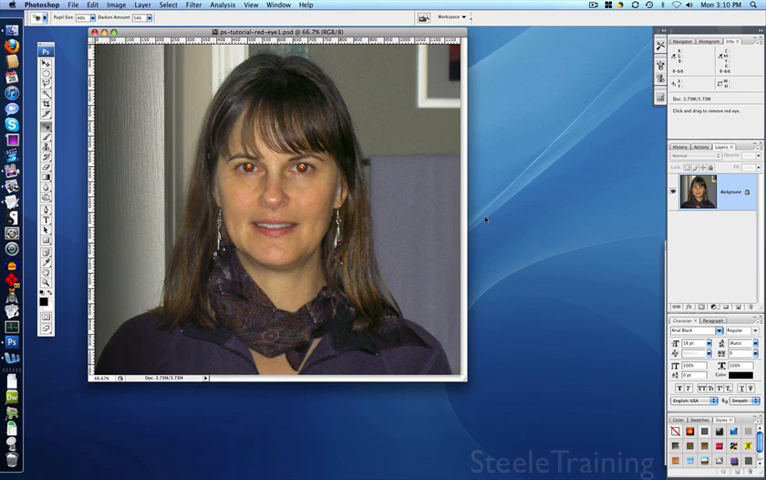
Duplicate the portrait's Background layer onto a new layer with Cmd+J
key(cmd+j)
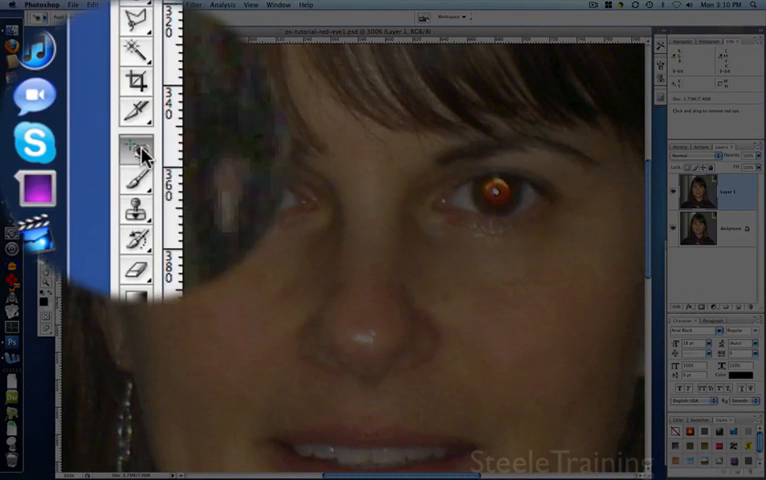
Use the Red Eye Tool on the woman's left and right red pupils
click(135, 150)
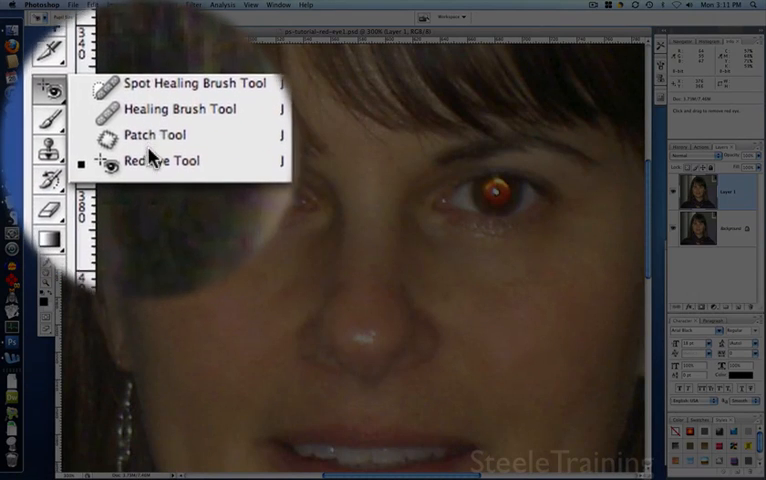
click(156, 162)
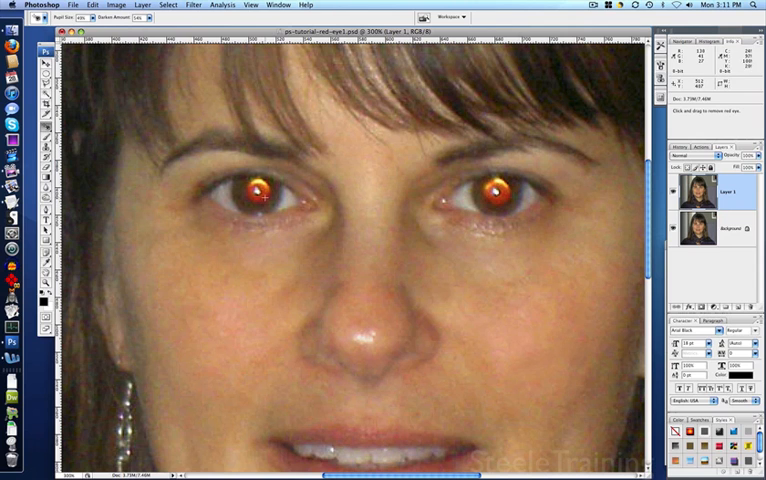
click(262, 189)
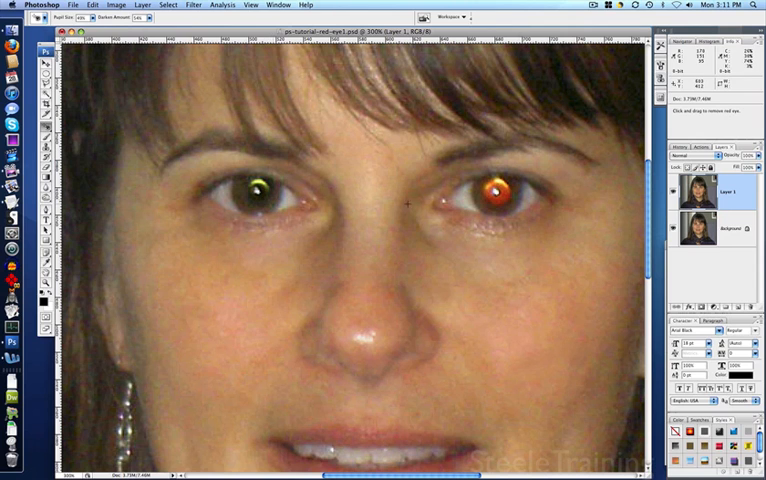
click(502, 190)
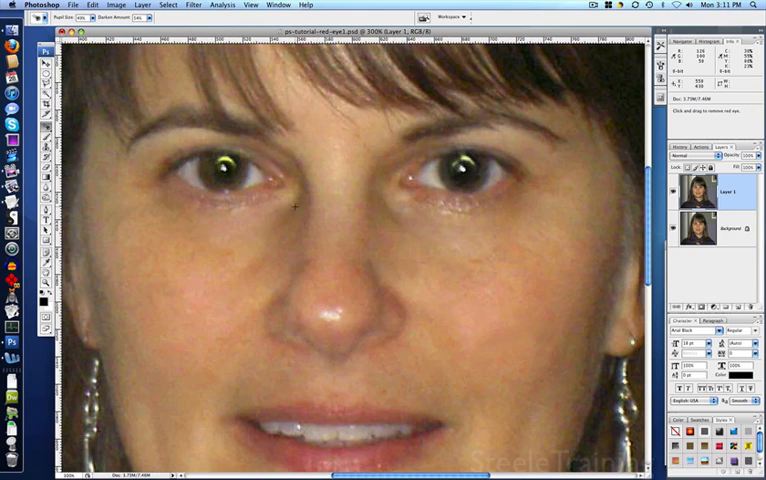
click(466, 172)
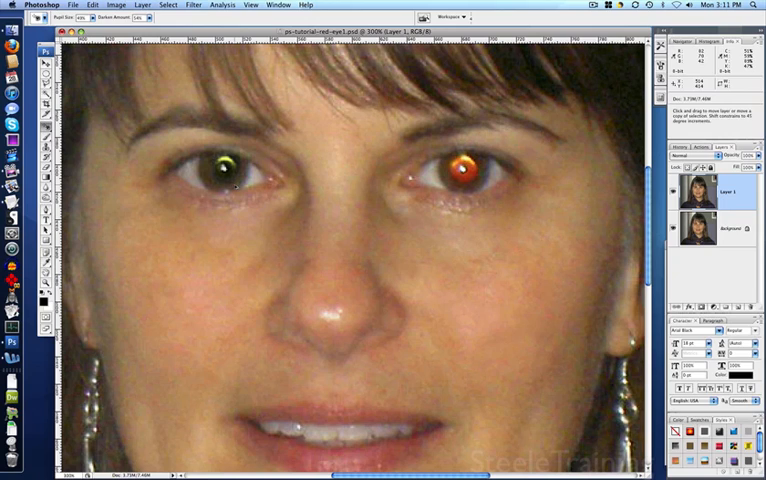
click(222, 168)
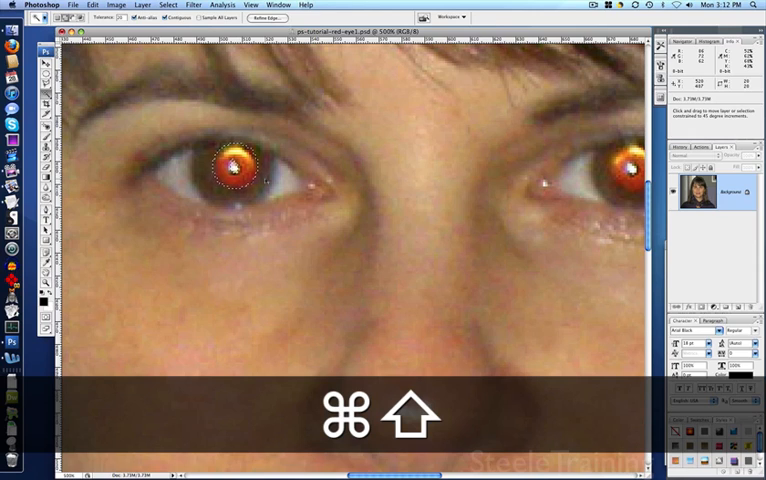
Desaturate the selected pupil, then darken both pupils toward dark gray with repeated brushing
key(cmd+shift+u)
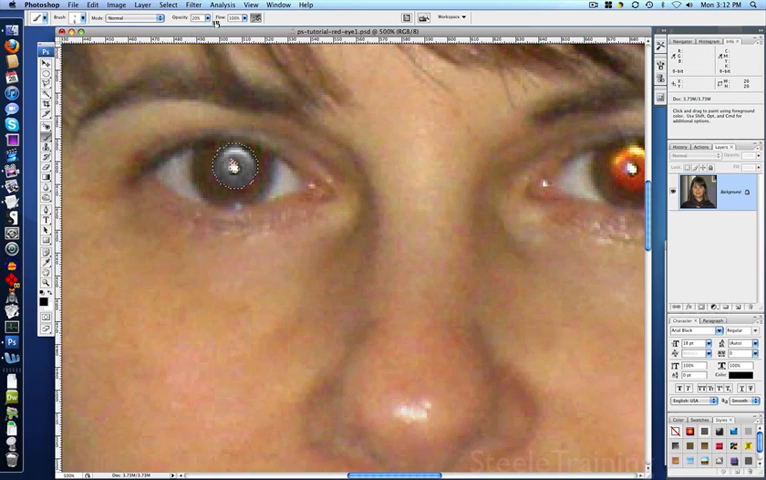
click(210, 18)
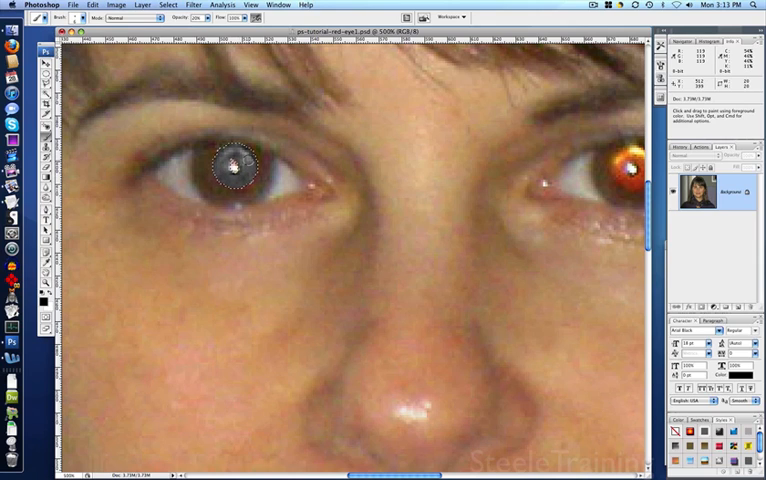
click(230, 168)
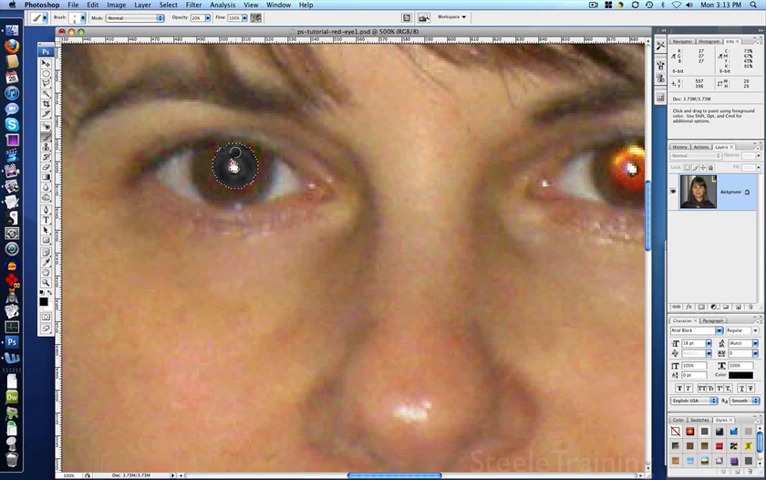
click(228, 163)
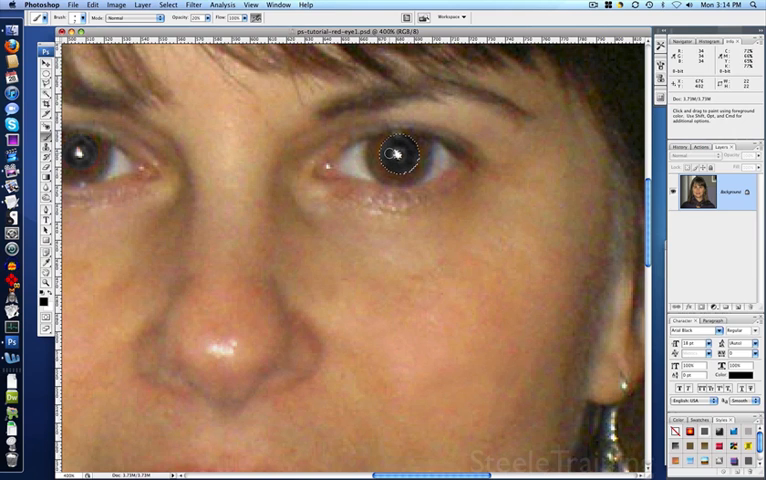
click(398, 153)
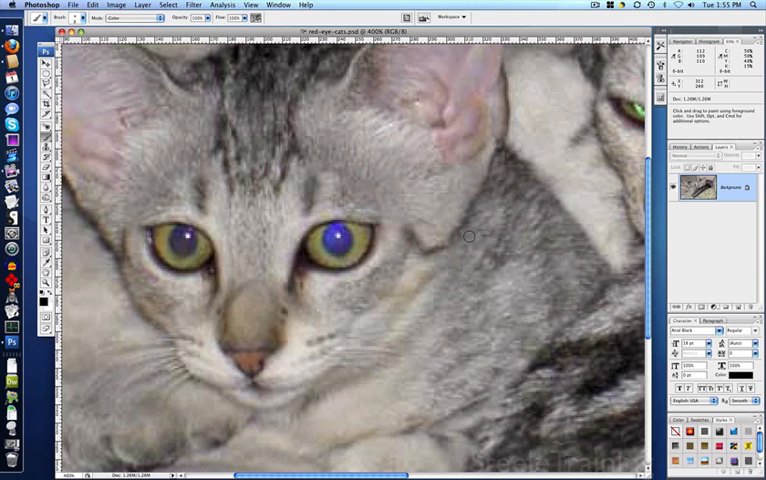
Duplicate the cats photo's Background layer onto Layer 1 with Cmd+J
key(cmd+j)
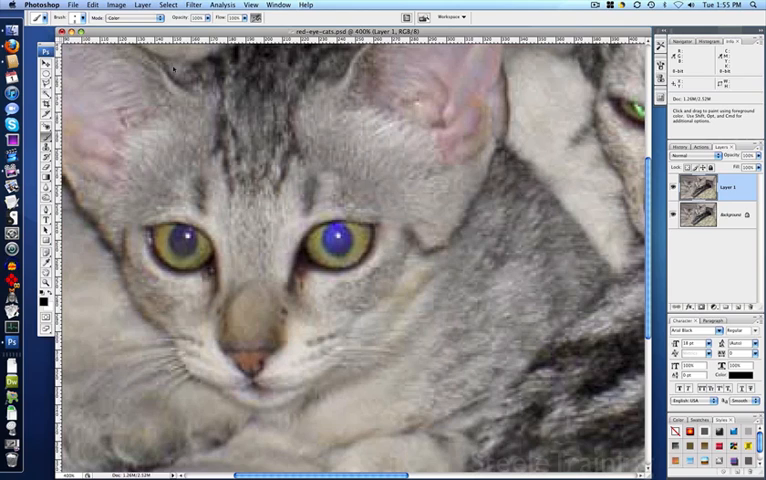
Paint the Color-mode brush over the kitten's right pupil until it turns neutral gray
click(340, 243)
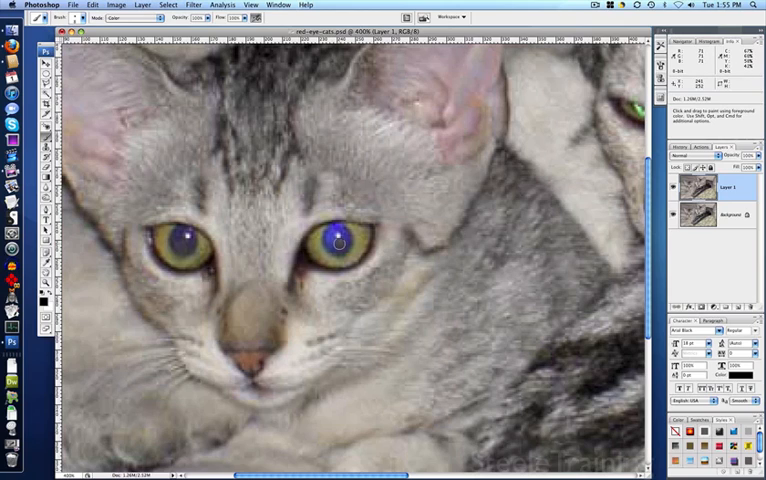
click(335, 240)
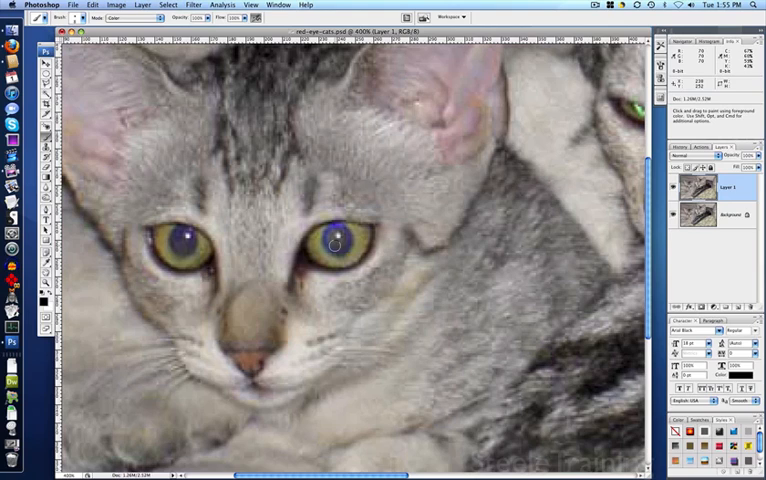
click(335, 242)
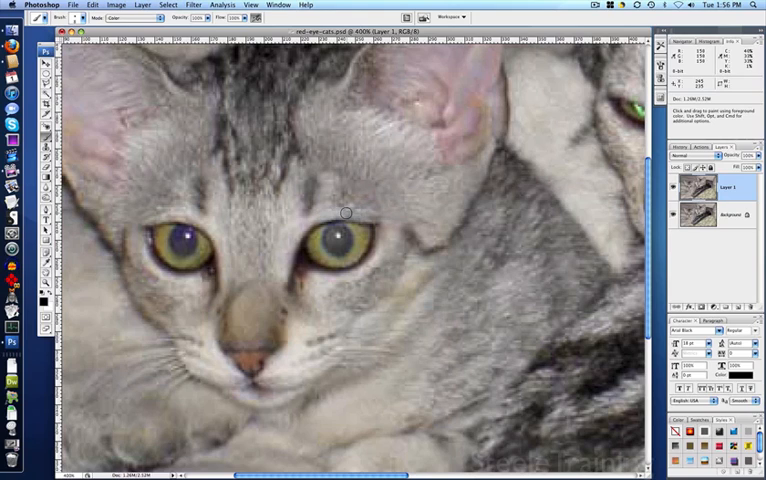
mouse_move(363, 213)
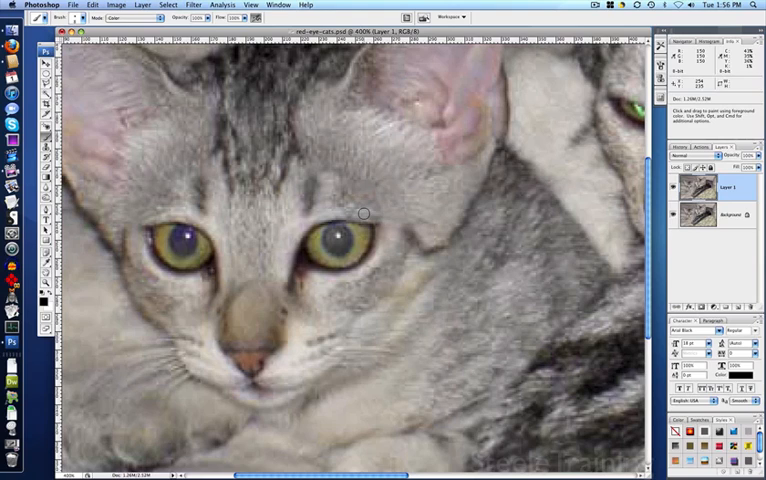
mouse_move(378, 215)
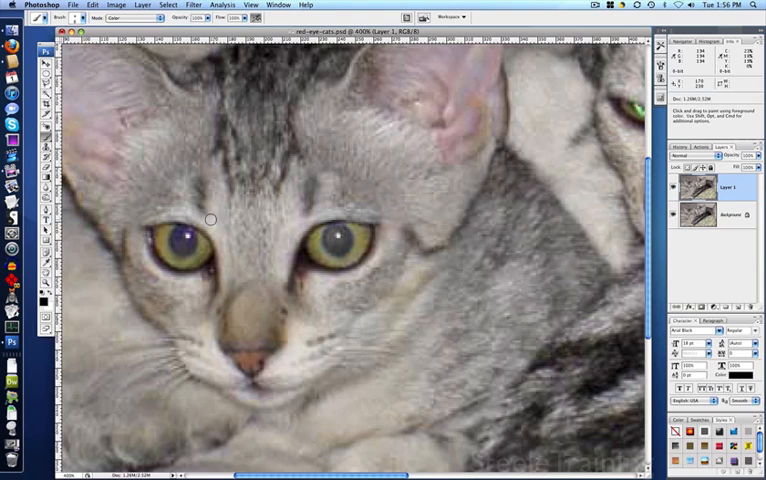
mouse_move(213, 234)
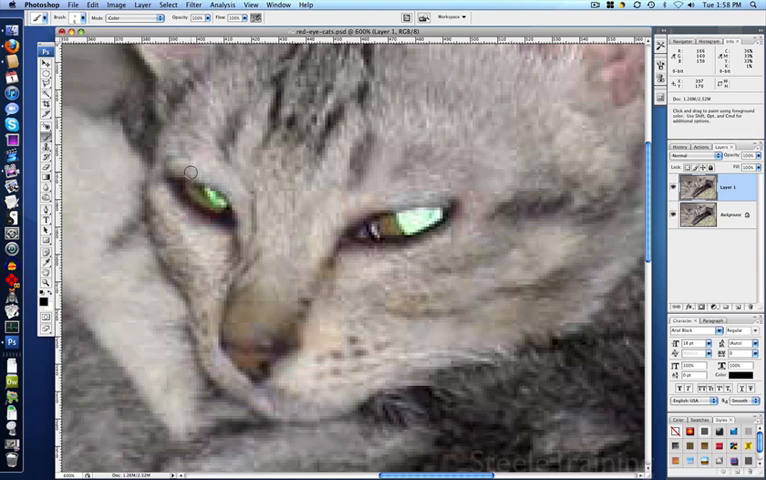
Brush over the second cat's left eye to remove its green glow
click(420, 219)
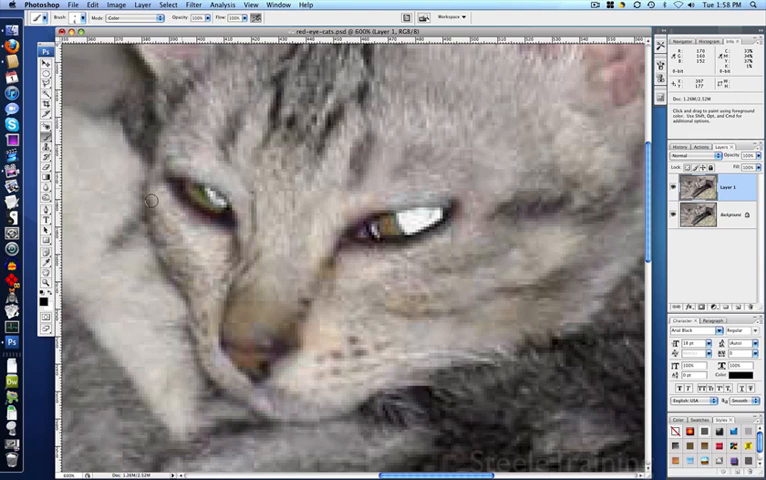
mouse_move(117, 267)
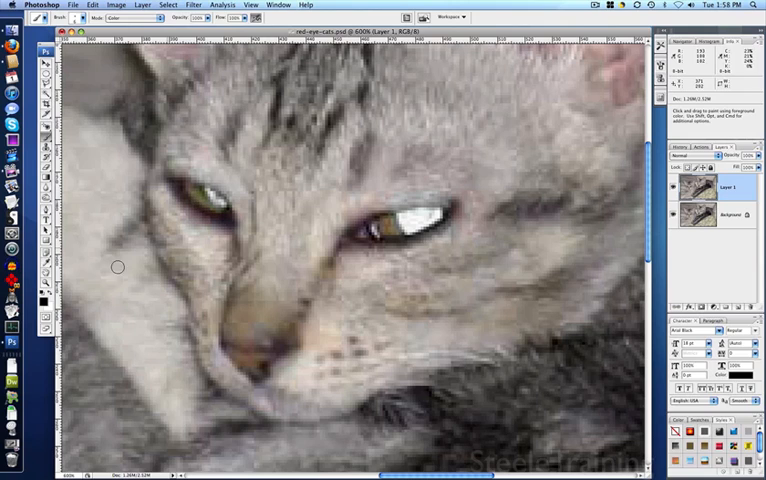
Set the brush to 52% opacity in Normal mode and paint over the right eye's white
click(44, 287)
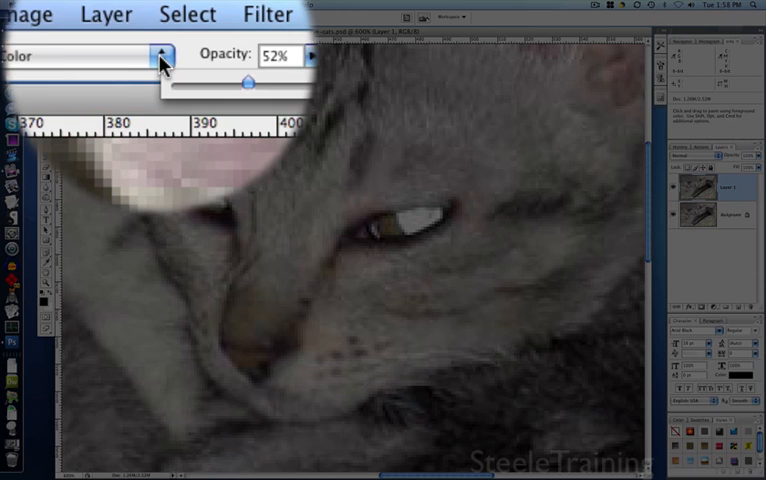
click(160, 55)
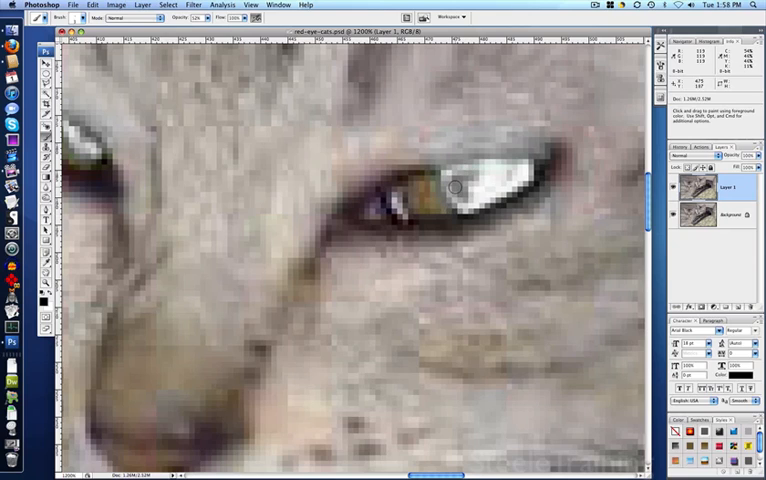
drag(455, 186, 460, 176)
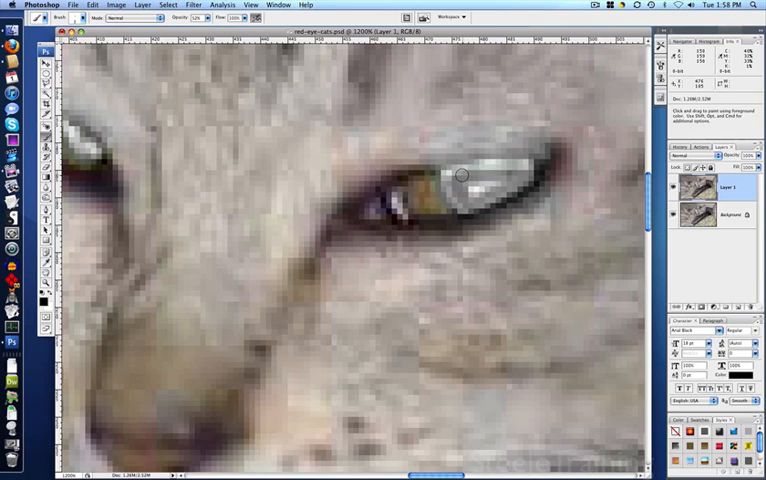